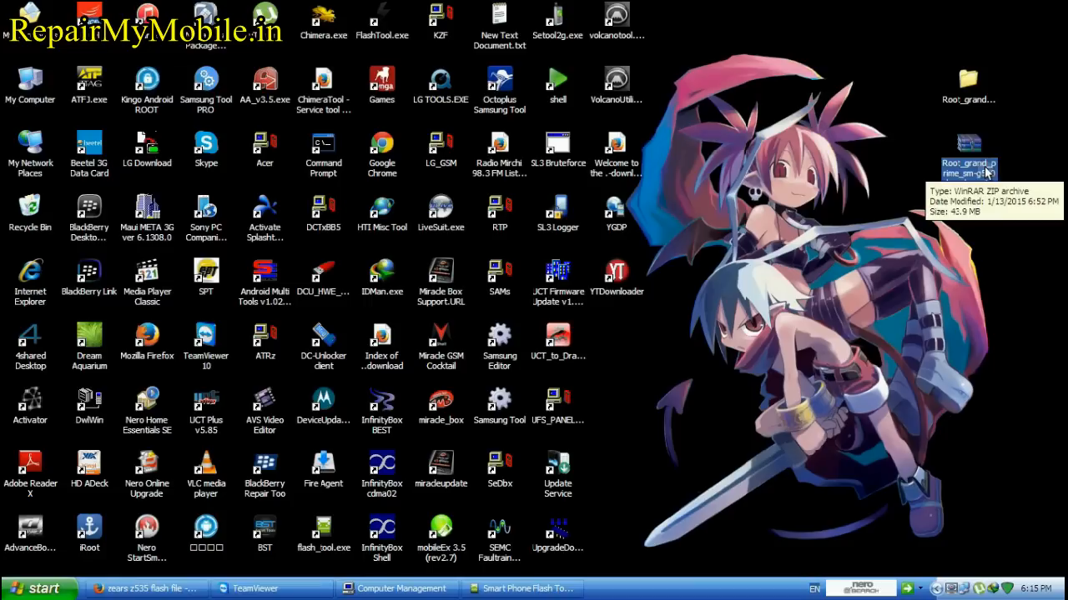
mouse_move(969, 175)
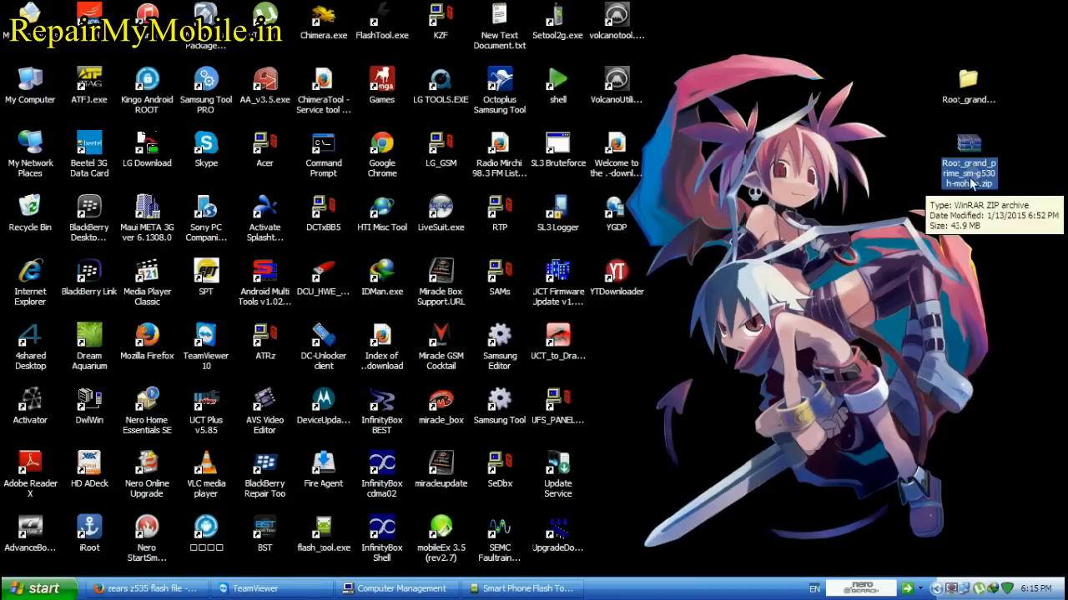
Open the Root_grand_prime_sm-g530h-mohan folder maximized and enter its Odin3_v3.07 subfolder.
double_click(968, 173)
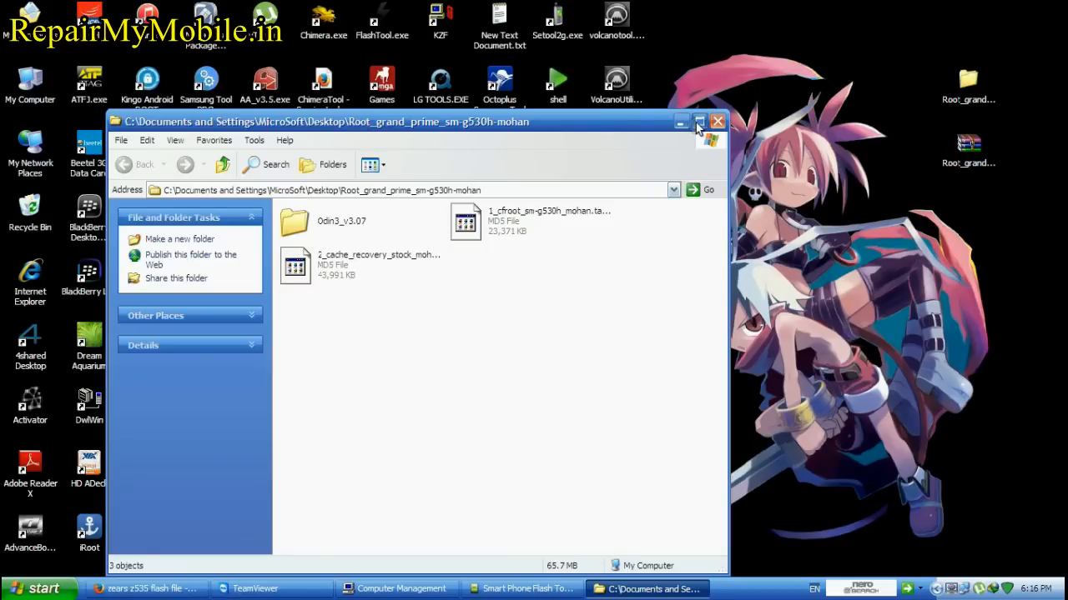
click(699, 120)
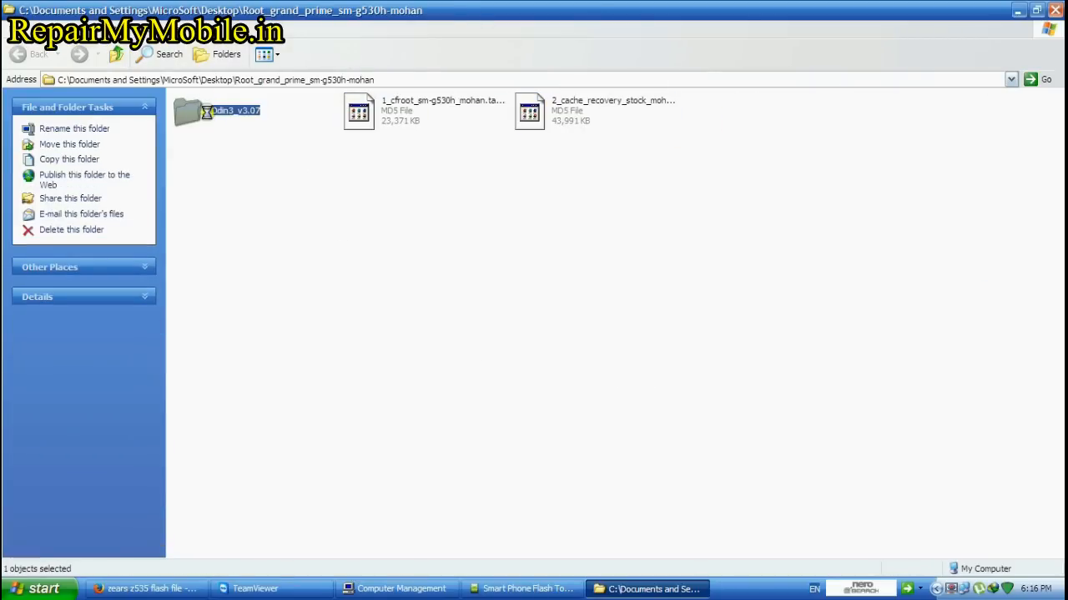
double_click(215, 110)
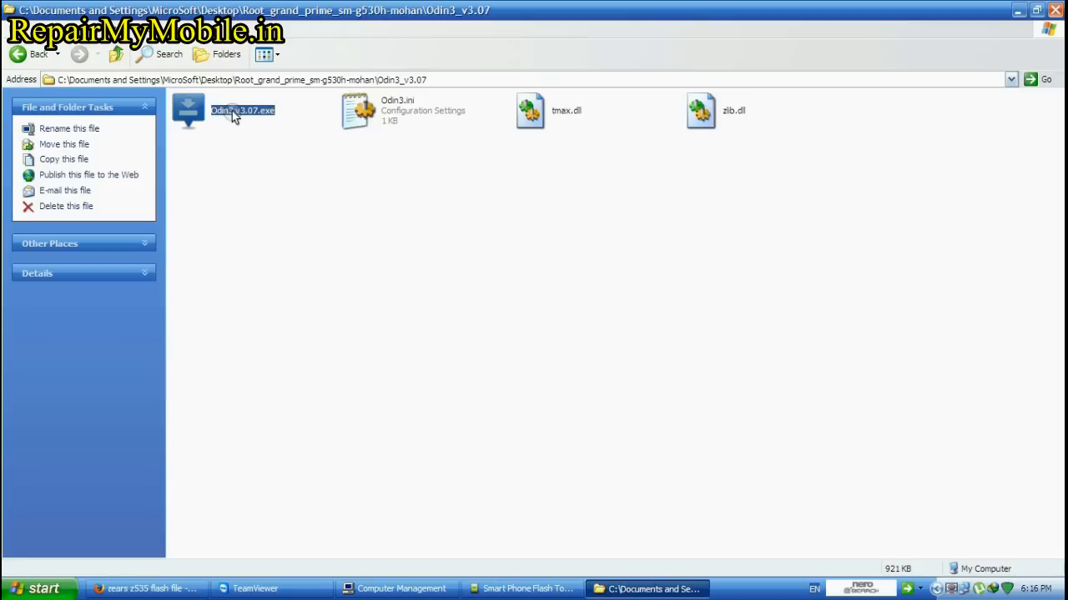
Launch Odin3, load 2_cache_recovery_stock_mohan_sm-g530h.tar.md5 as PDA, and start flashing.
double_click(241, 110)
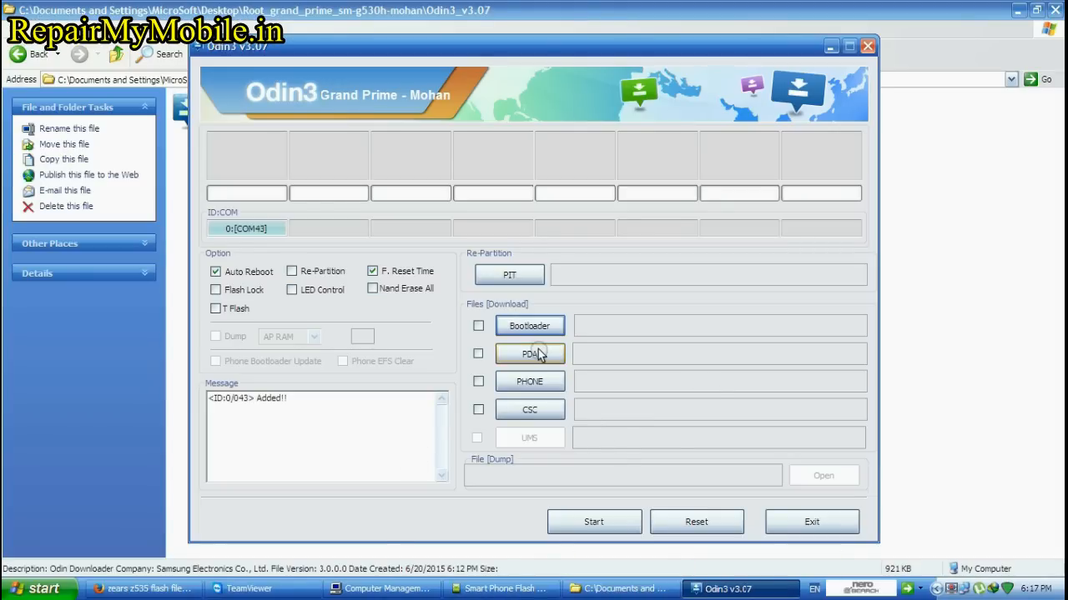
click(530, 353)
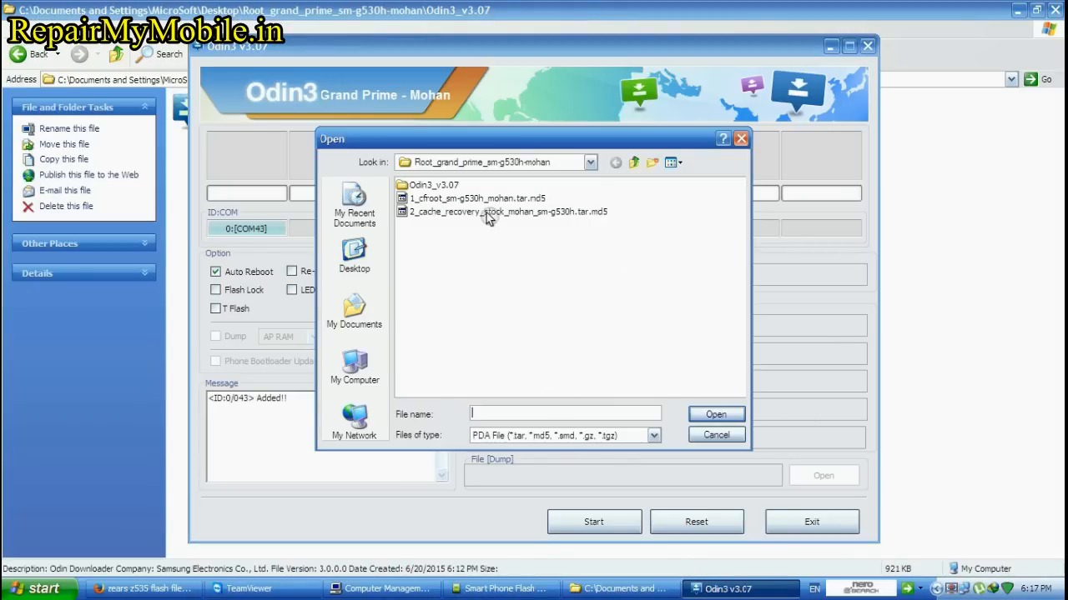
click(505, 211)
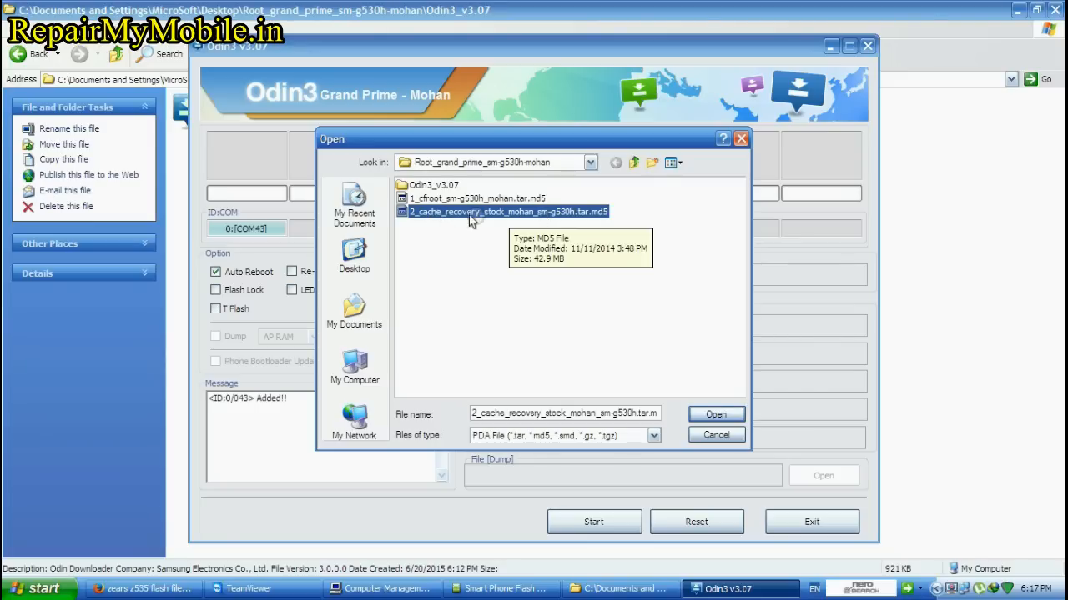
click(715, 414)
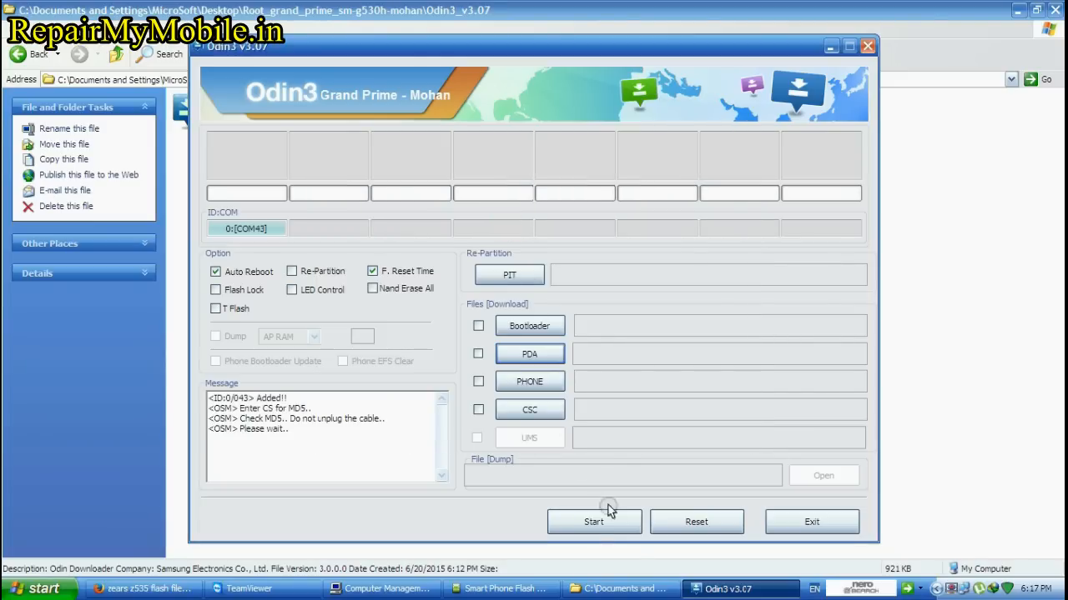
click(594, 521)
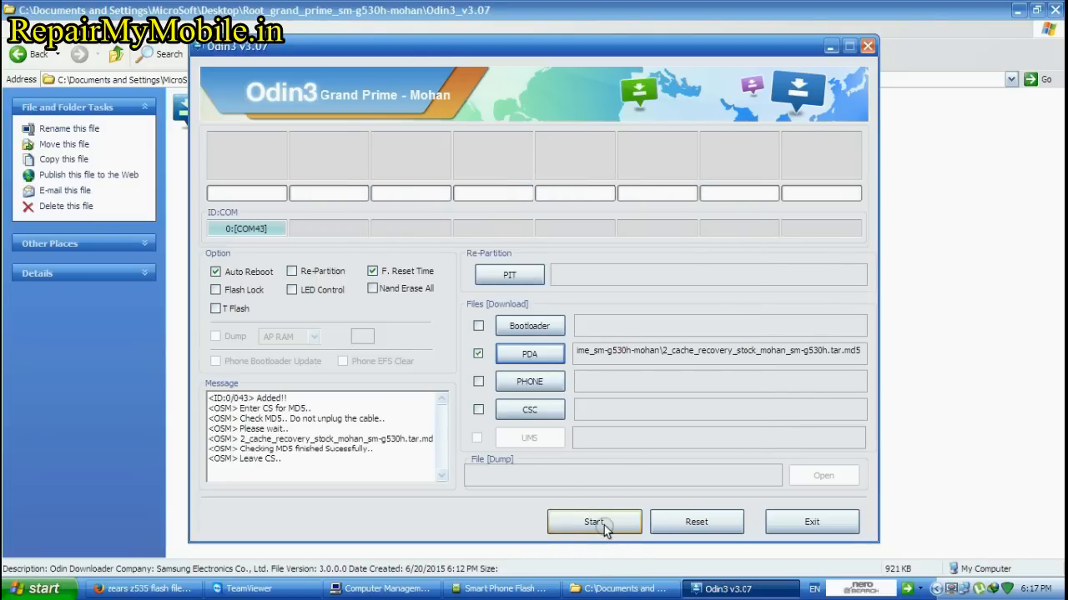
click(594, 522)
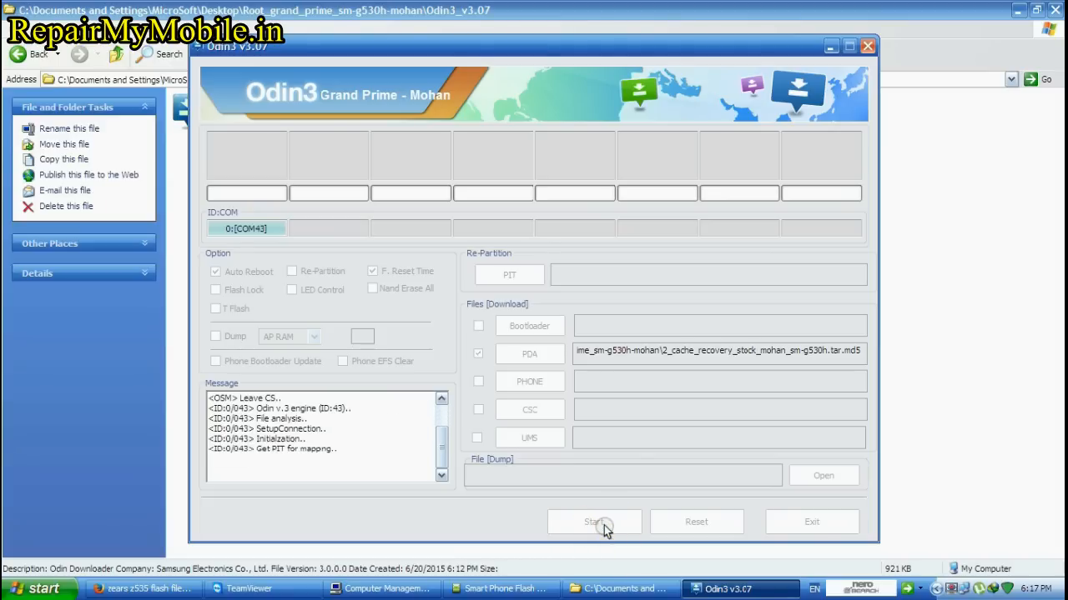
Let the cache and recovery flash complete until Odin3 reports RES OK and Removed.
click(594, 522)
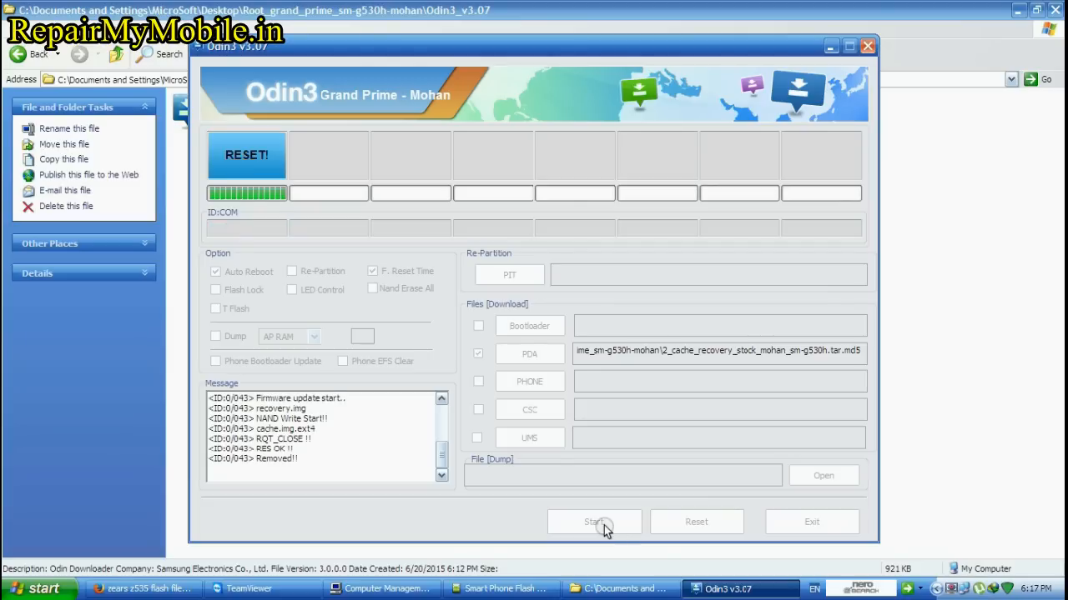
mouse_move(751, 270)
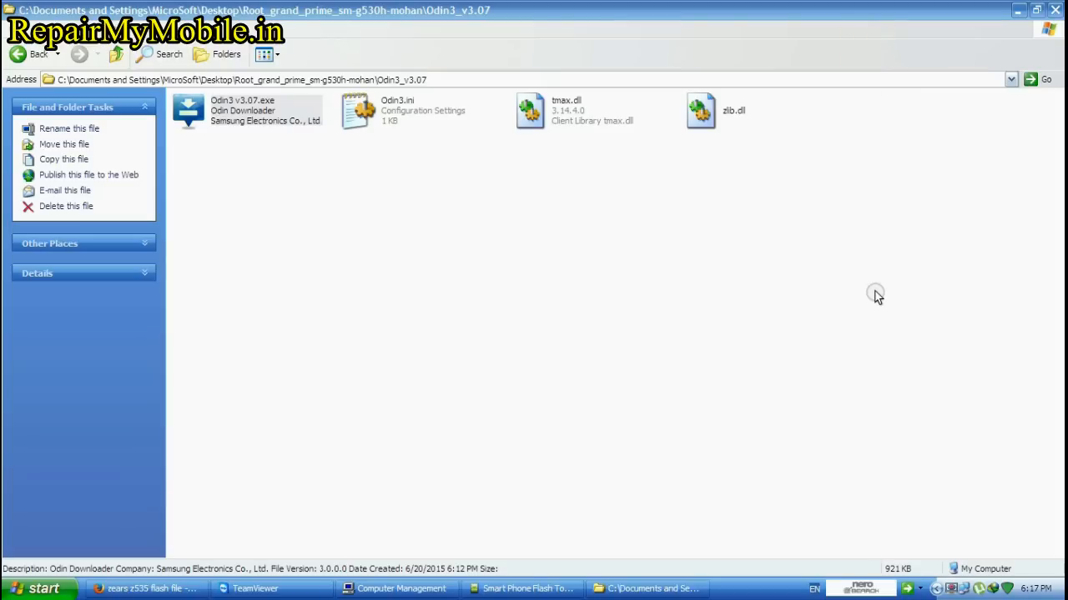
mouse_move(245, 110)
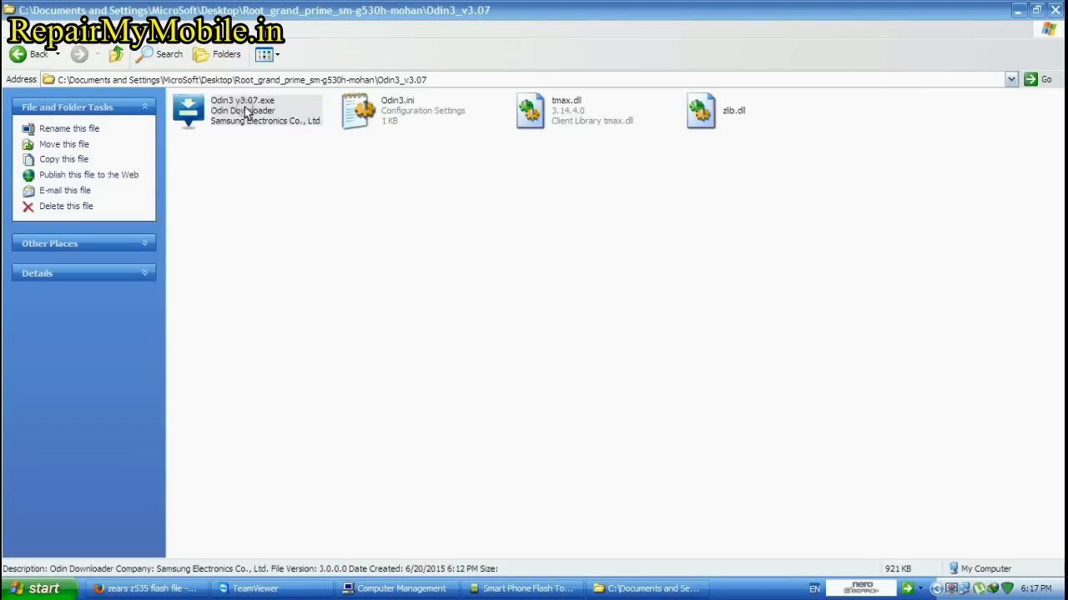
Relaunch Odin3, load 1_cfroot_sm-g530h_mohan.tar.md5 as PDA, and start flashing.
double_click(242, 110)
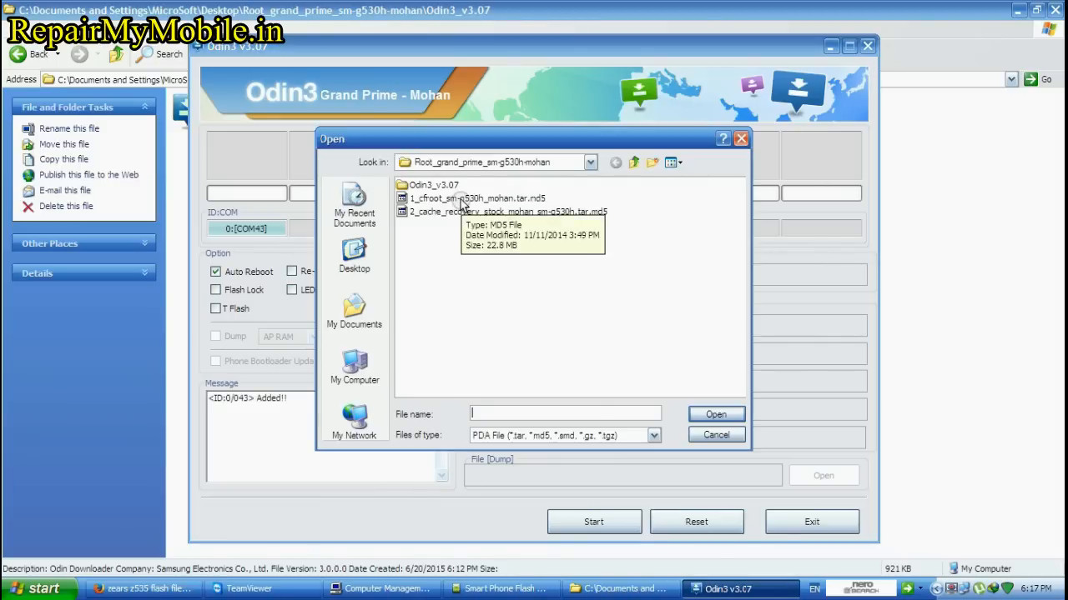
click(476, 198)
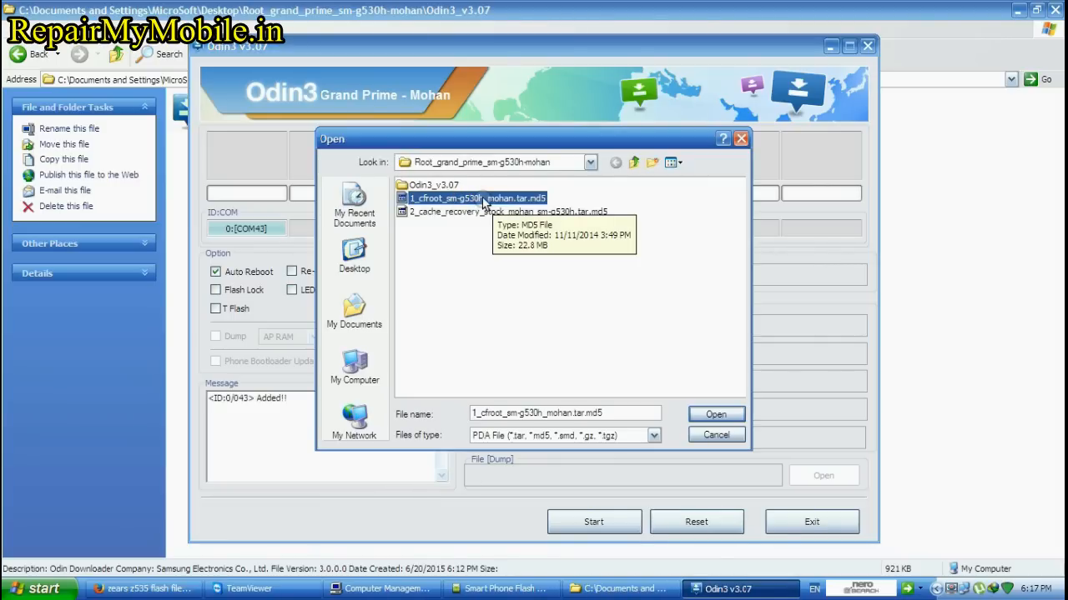
click(715, 414)
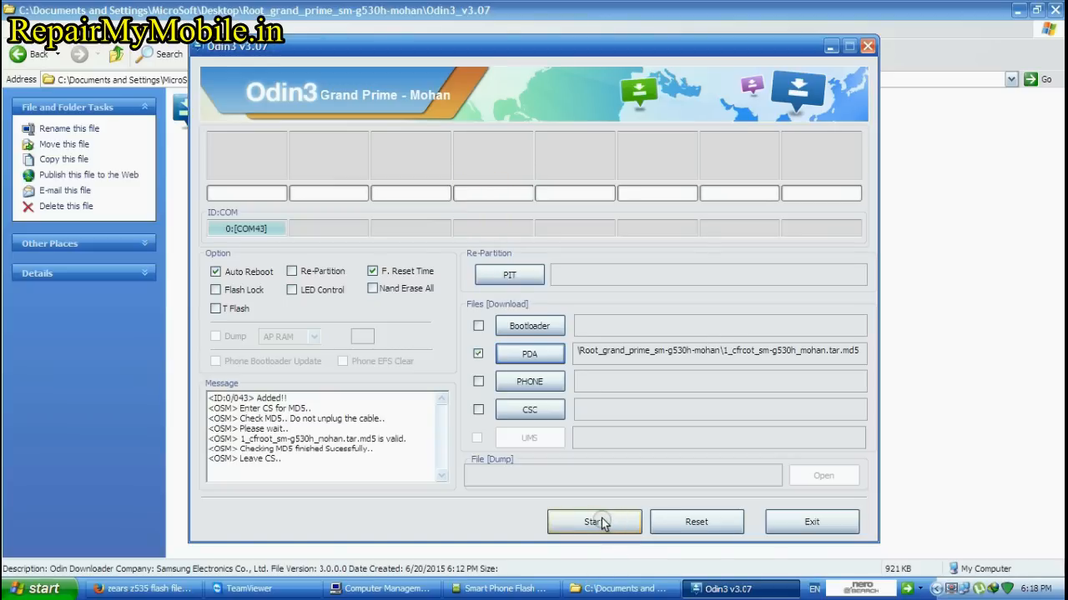
mouse_move(643, 398)
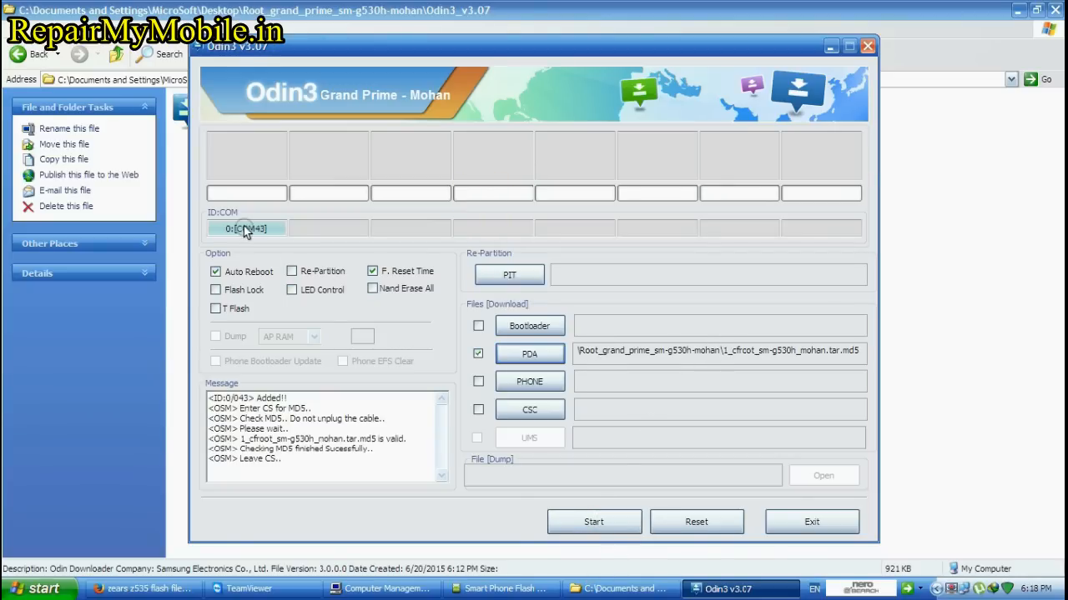
click(593, 522)
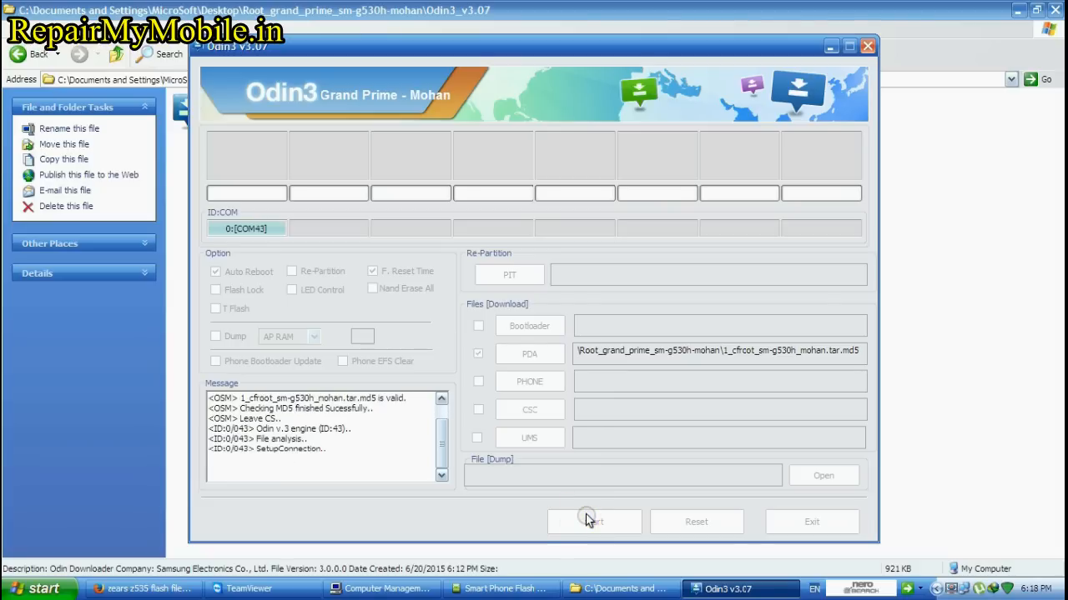